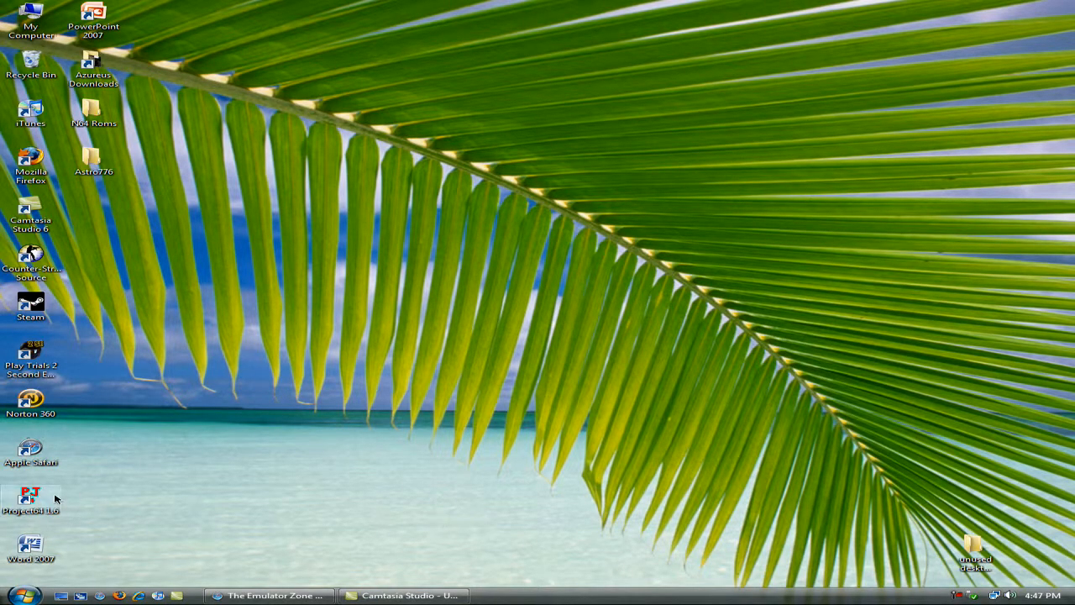
Download the Project64 1.6 installer from Emulator Zone and run it
drag(31, 496, 409, 418)
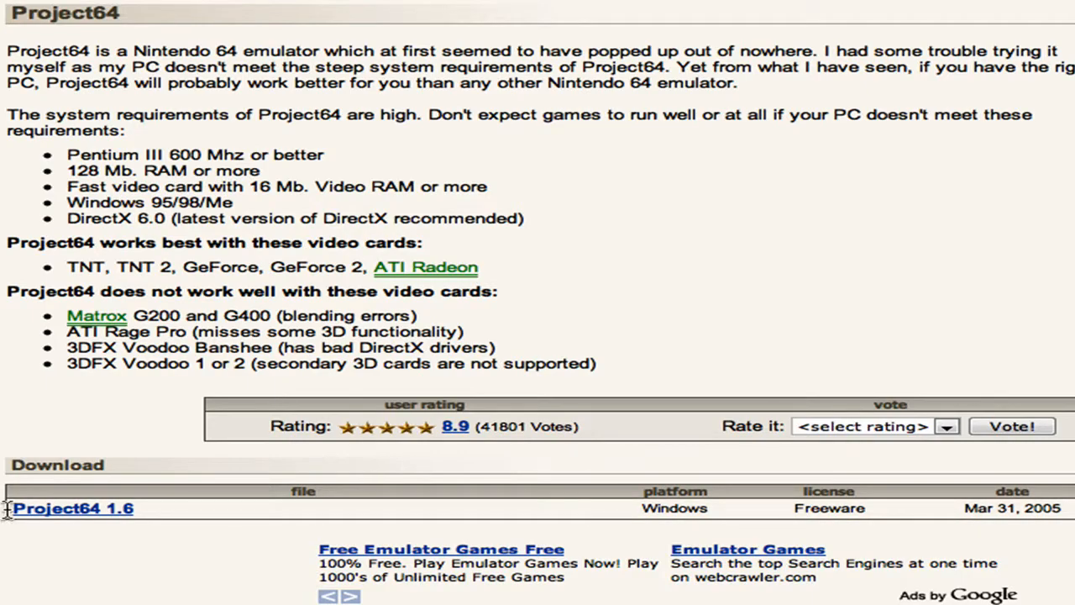
mouse_move(73, 509)
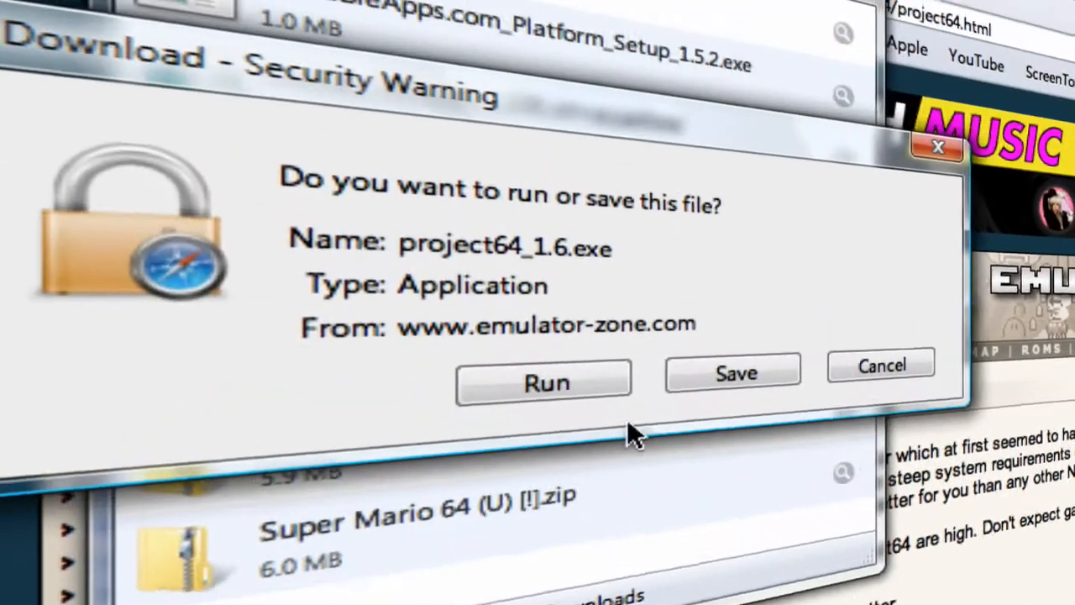
click(733, 373)
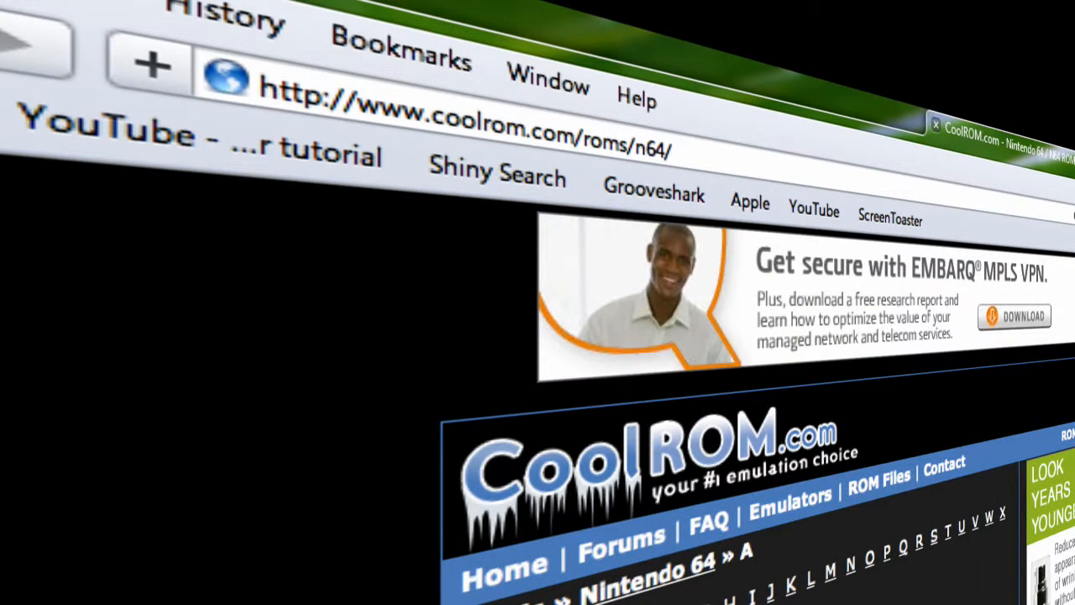
mouse_move(668, 458)
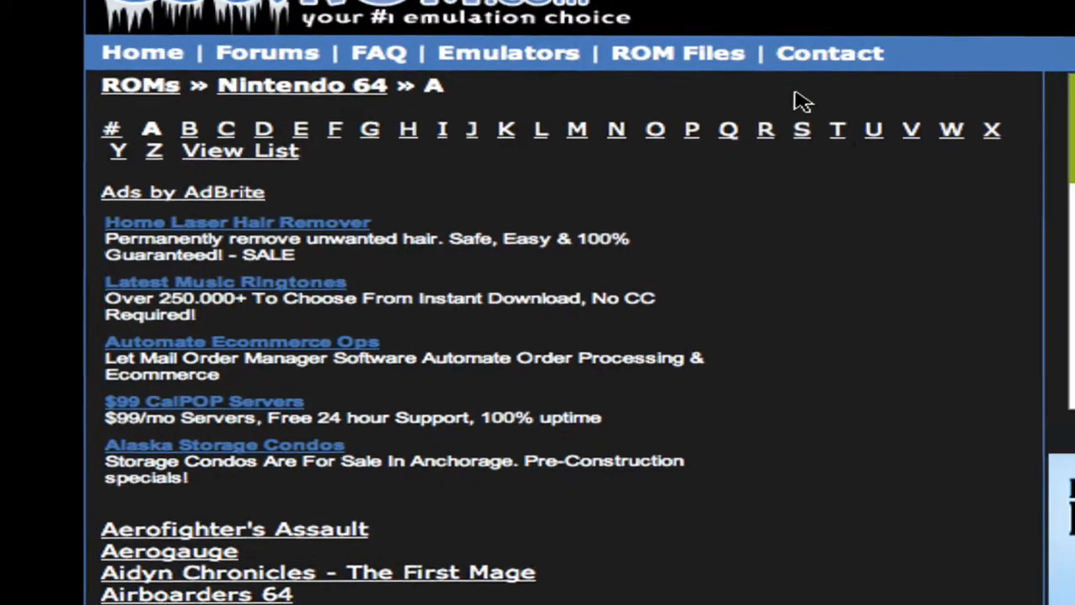
Check CoolROM's Super Mario 64 page, then launch the Project64 1.6 desktop shortcut
click(801, 128)
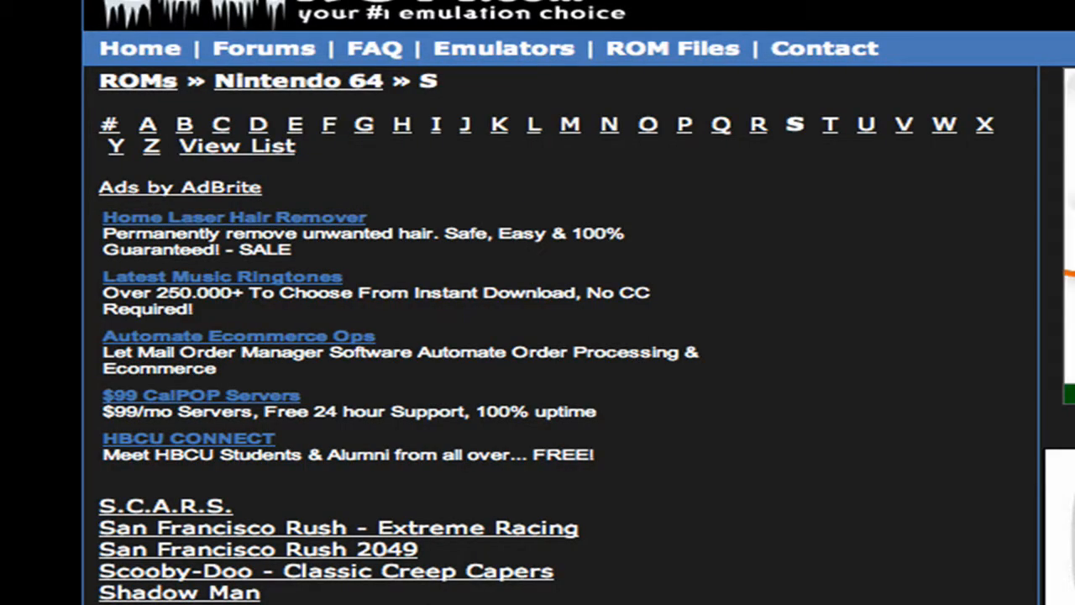
scroll(down, 3)
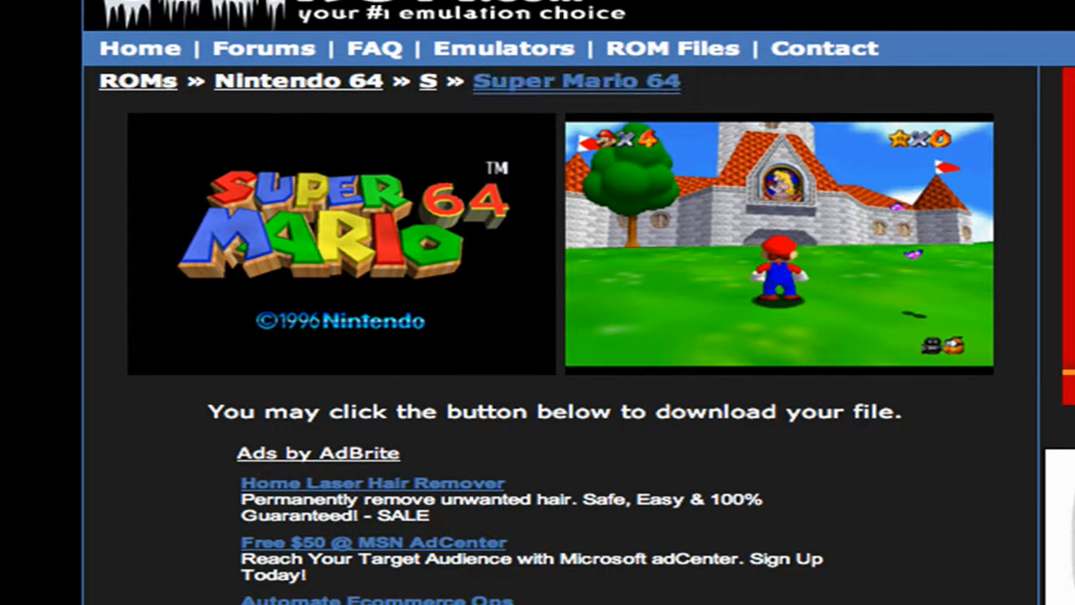
scroll(down, 3)
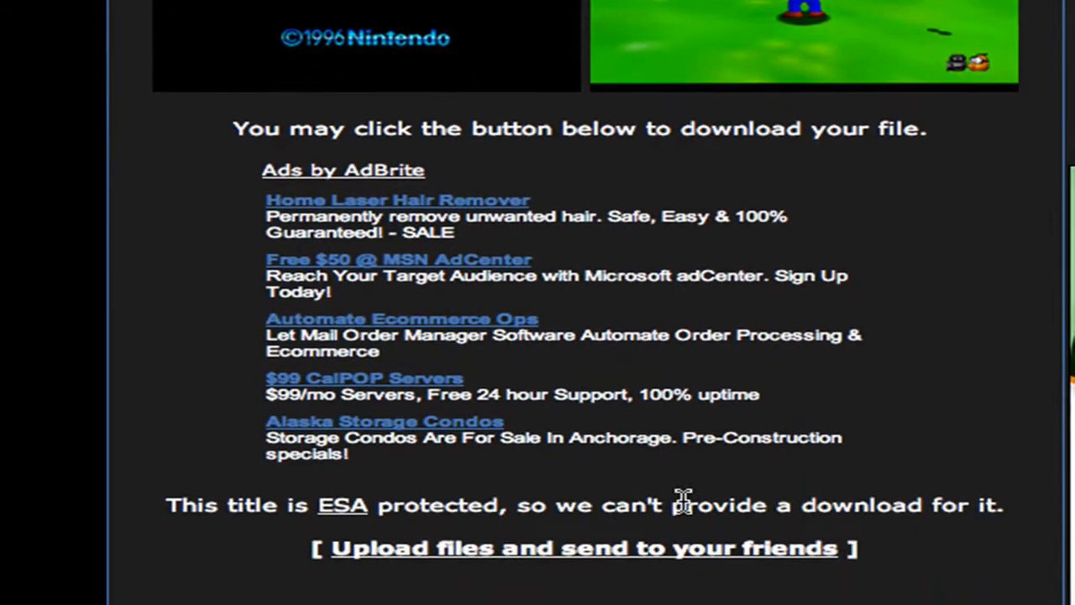
scroll(down, 3)
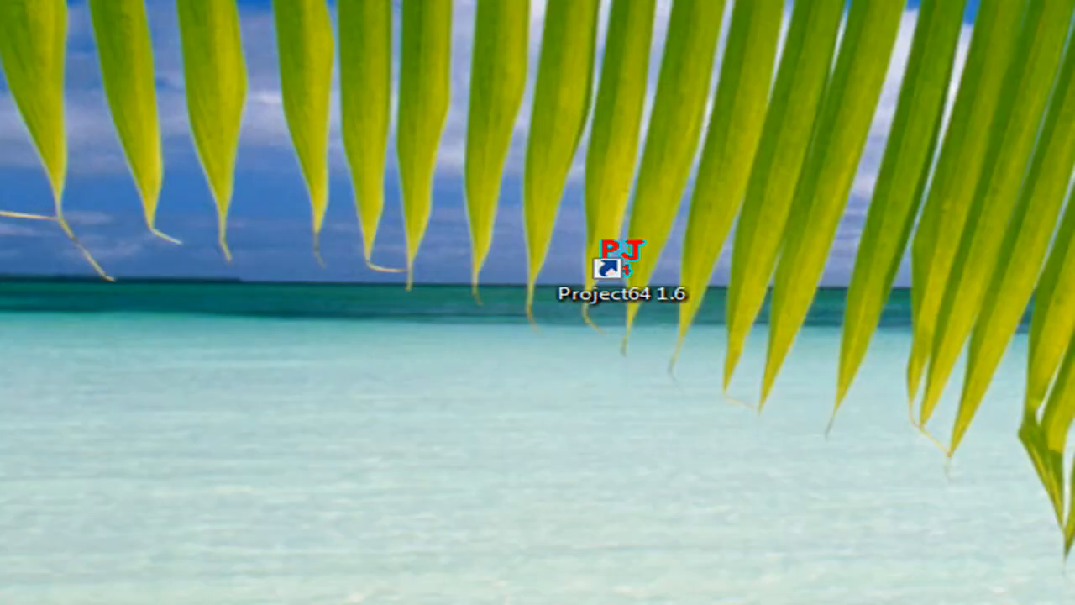
double_click(621, 267)
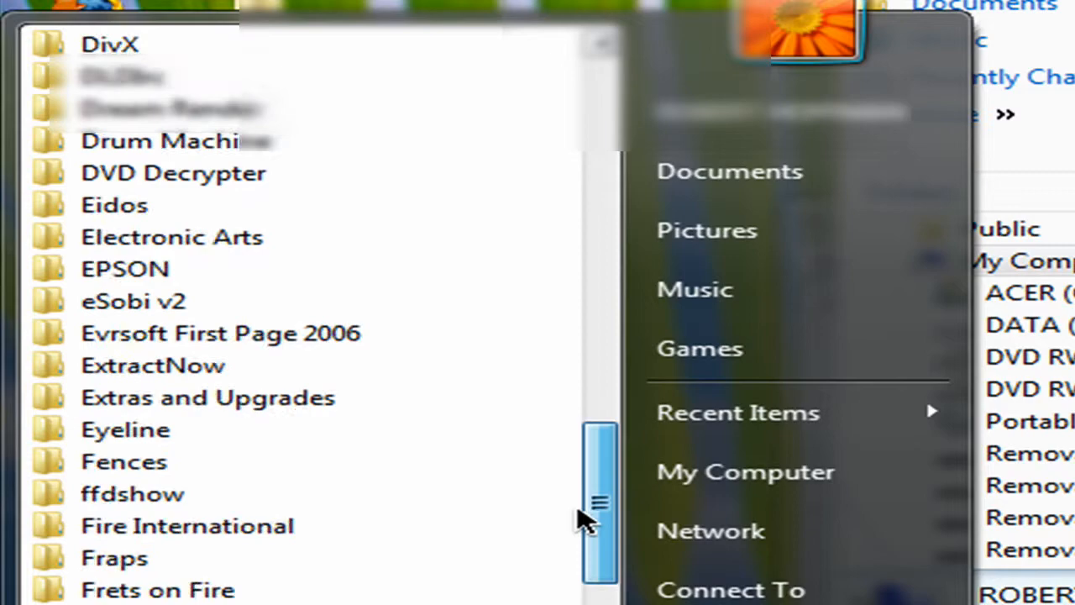
Find the Project64 1.6 entry under All Programs and open its context menu
scroll(down, 3)
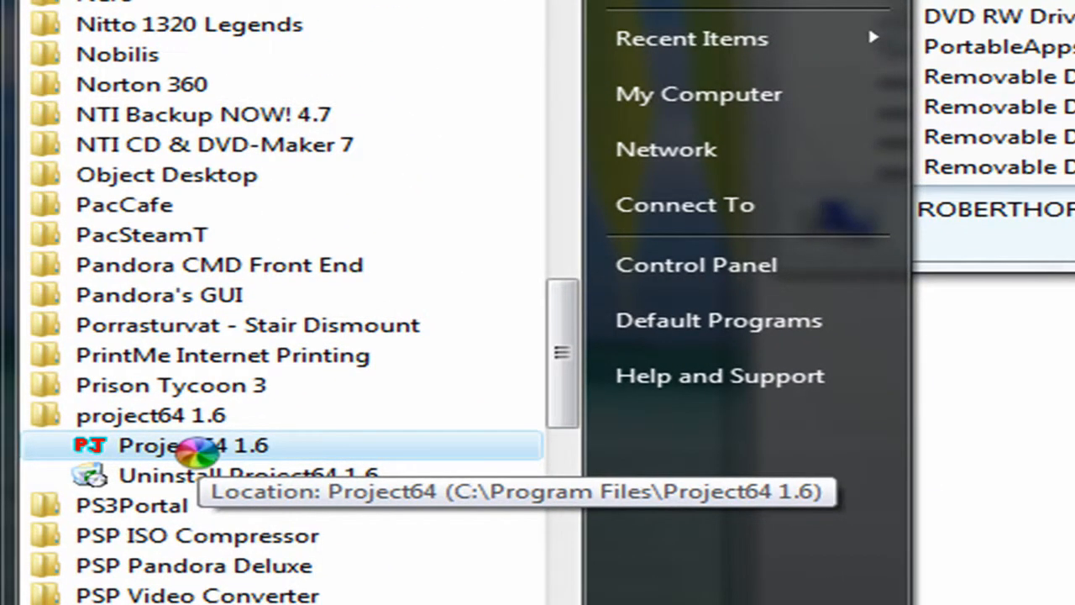
right_click(194, 445)
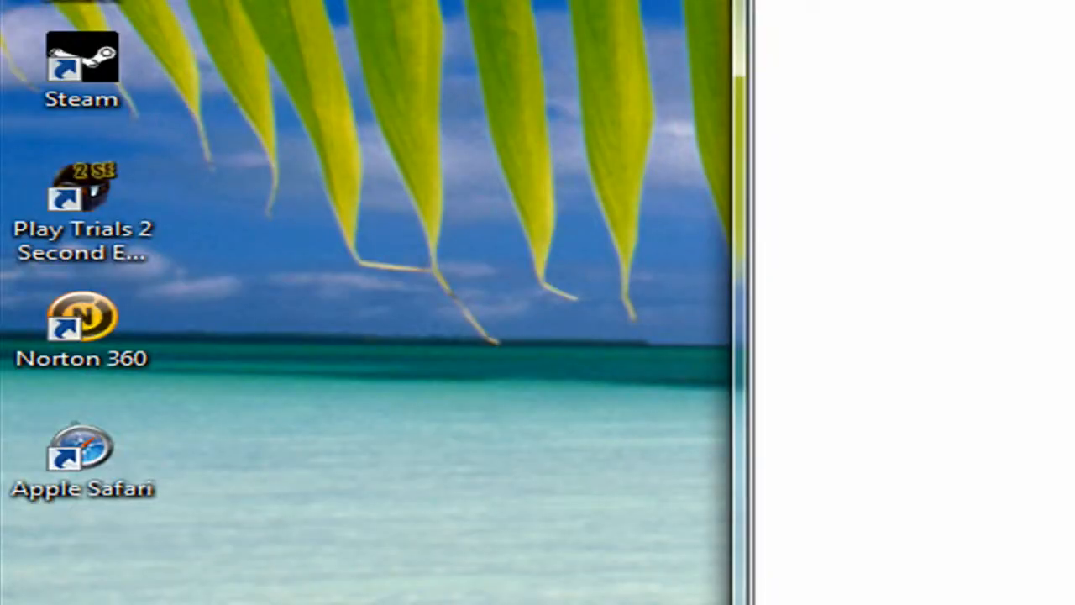
Load Wave Race 64.z64 from the N64 Roms folder, dismissing the location error
click(185, 38)
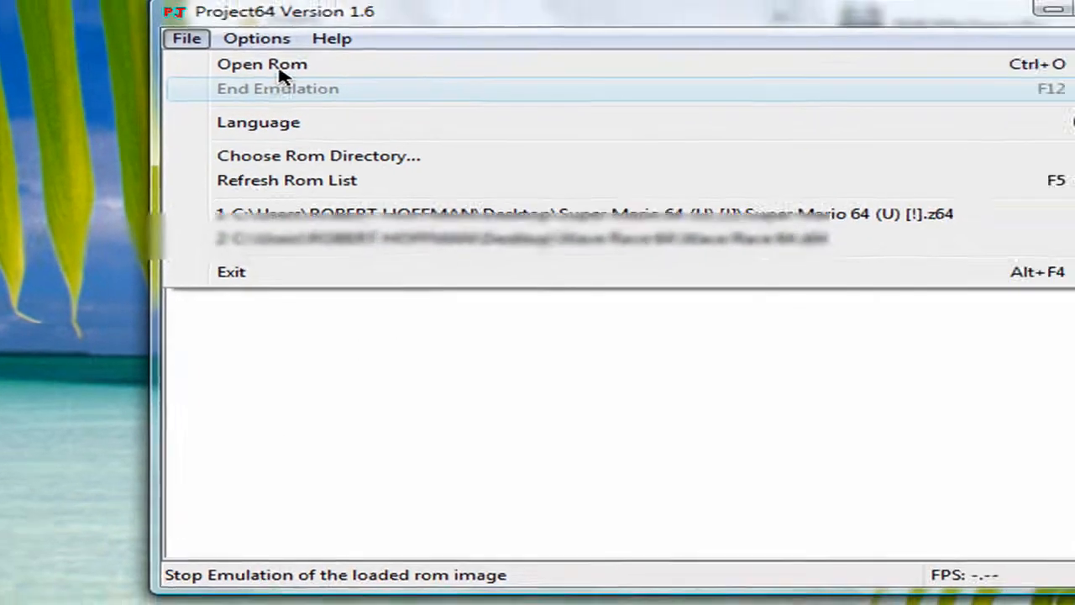
click(262, 64)
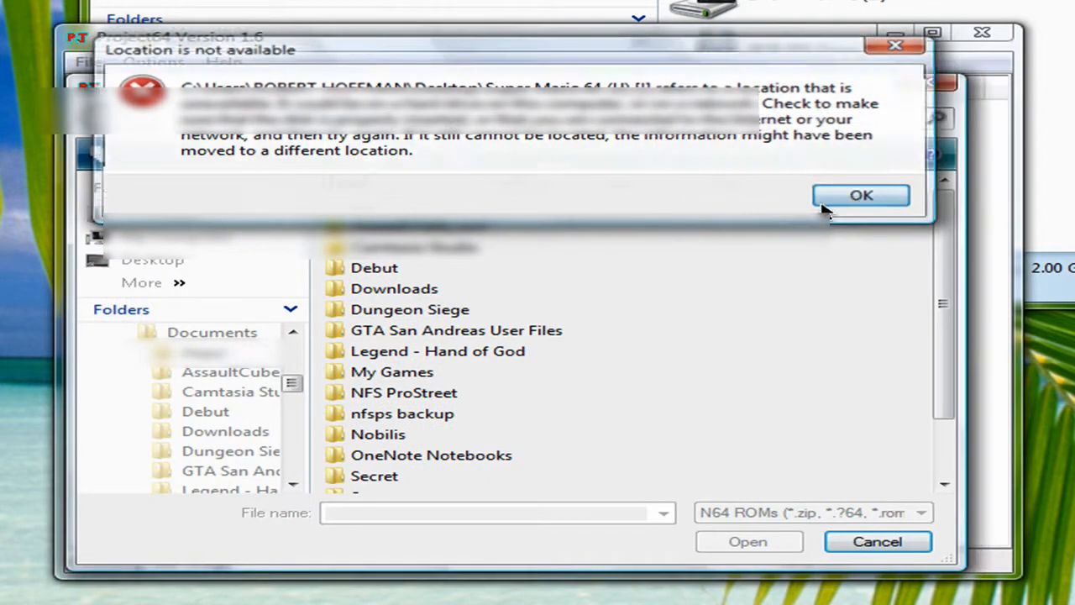
click(861, 195)
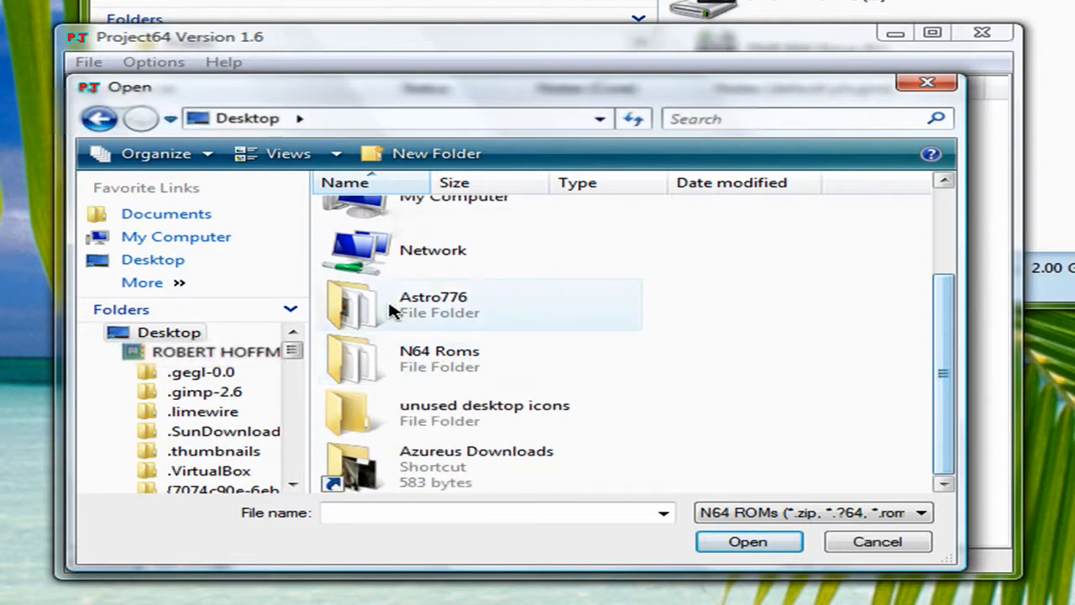
double_click(438, 359)
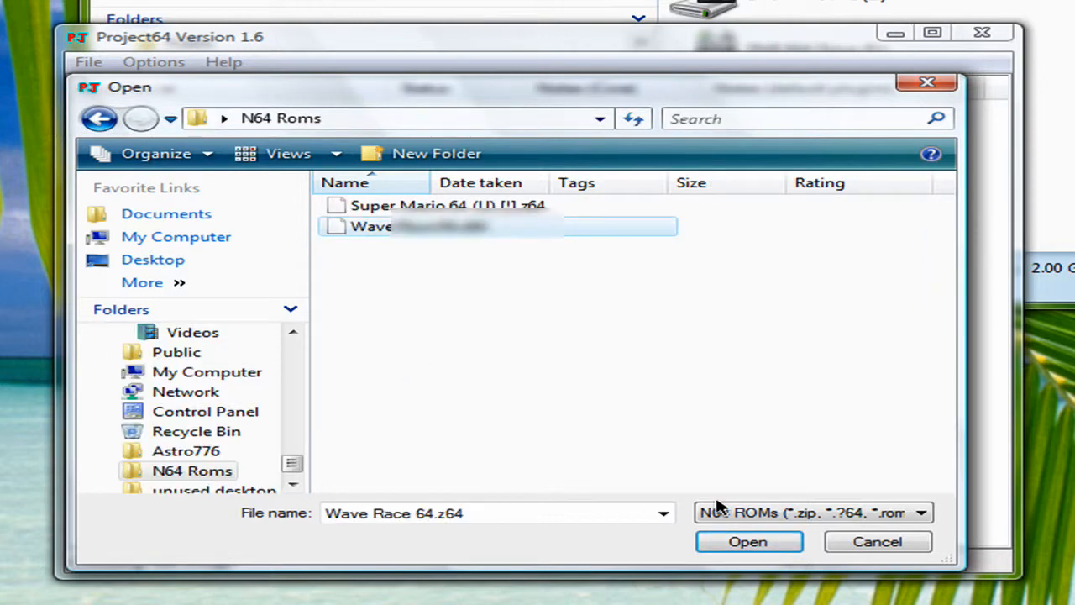
click(748, 541)
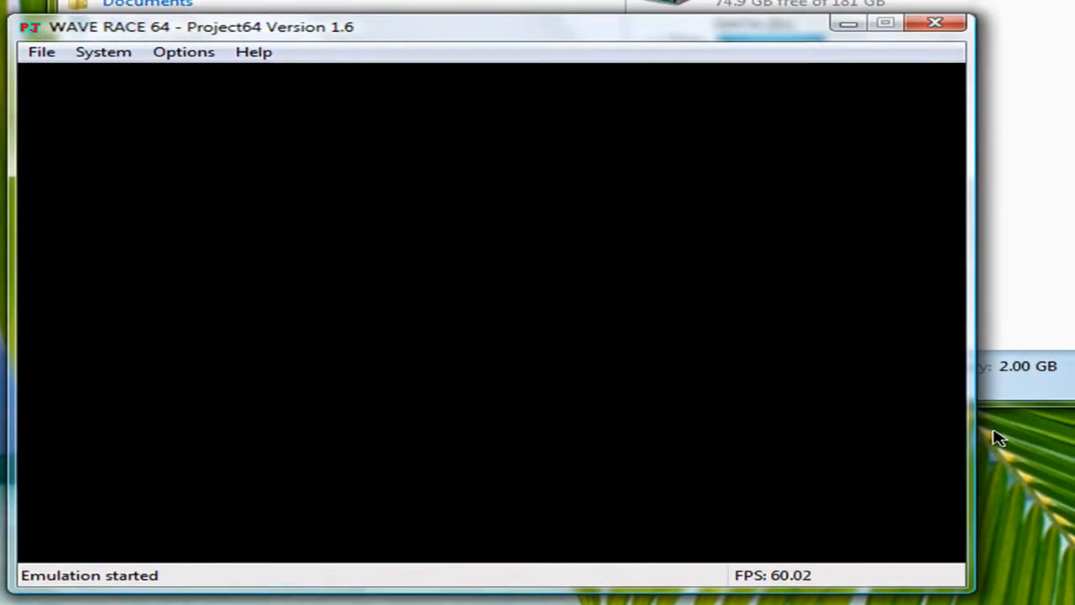
click(183, 51)
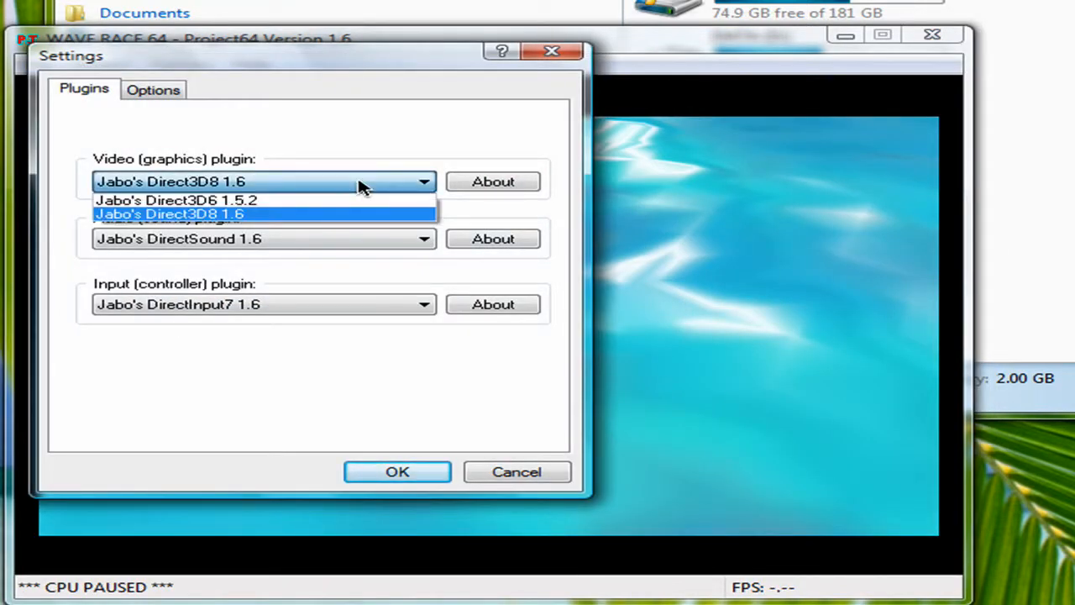
Review Settings with Jabo's Direct3D8 1.6 and the Options tab, then cancel
click(265, 214)
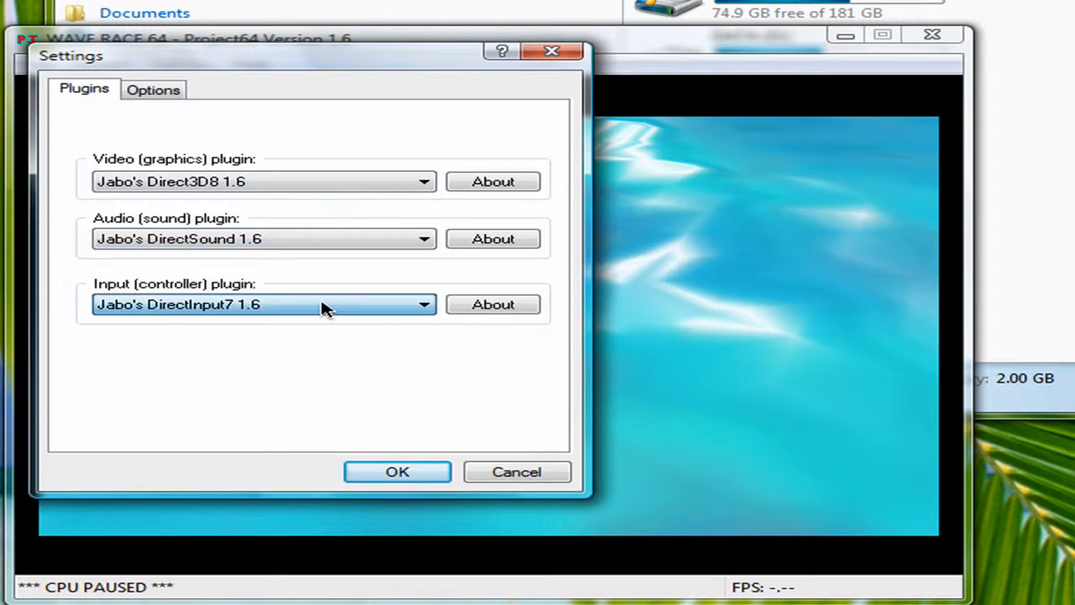
click(153, 88)
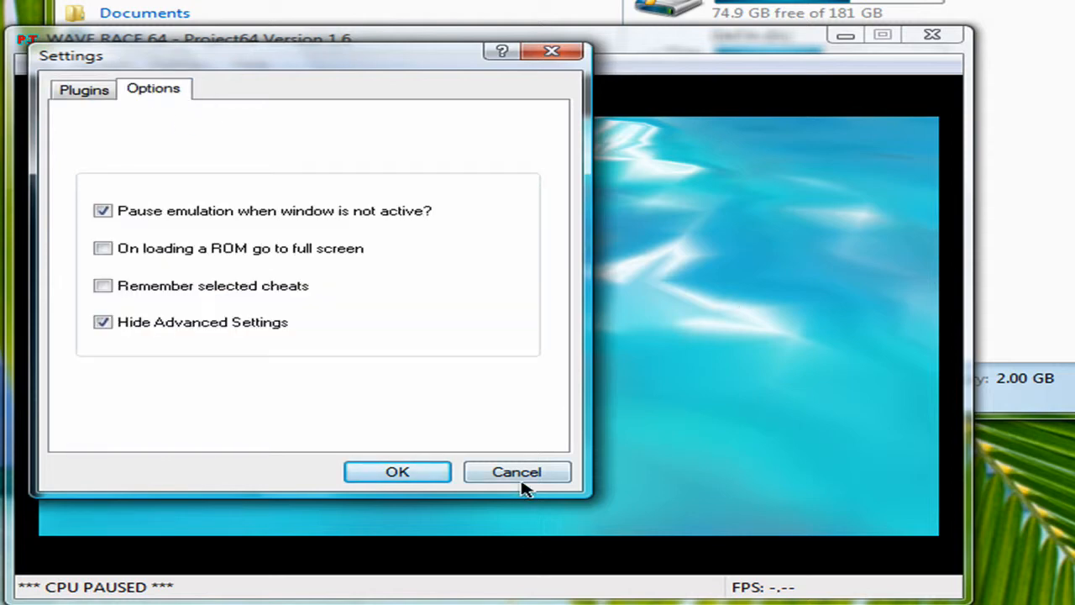
click(517, 471)
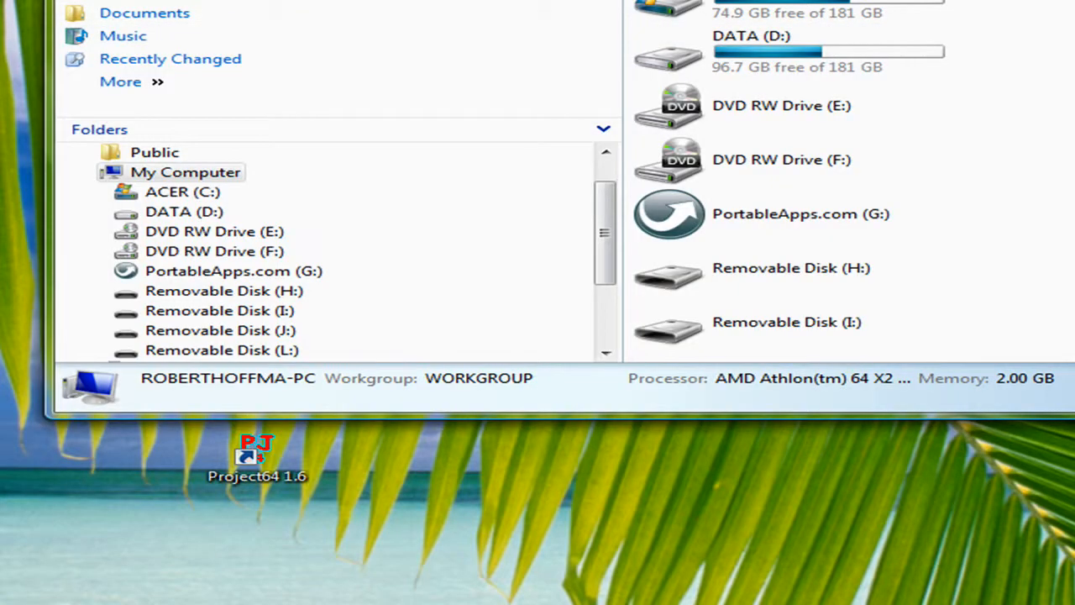